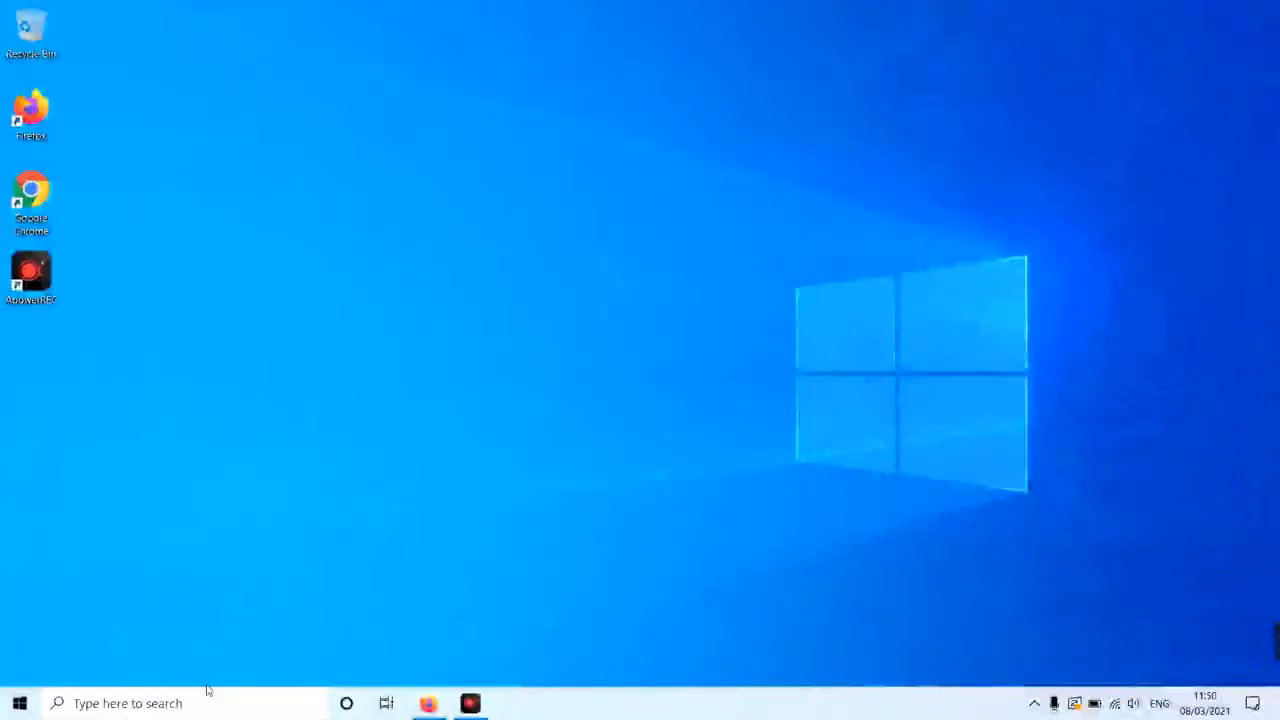
Search 'feat' from the taskbar so Turn Windows features on or off shows as best match.
left_click(127, 703)
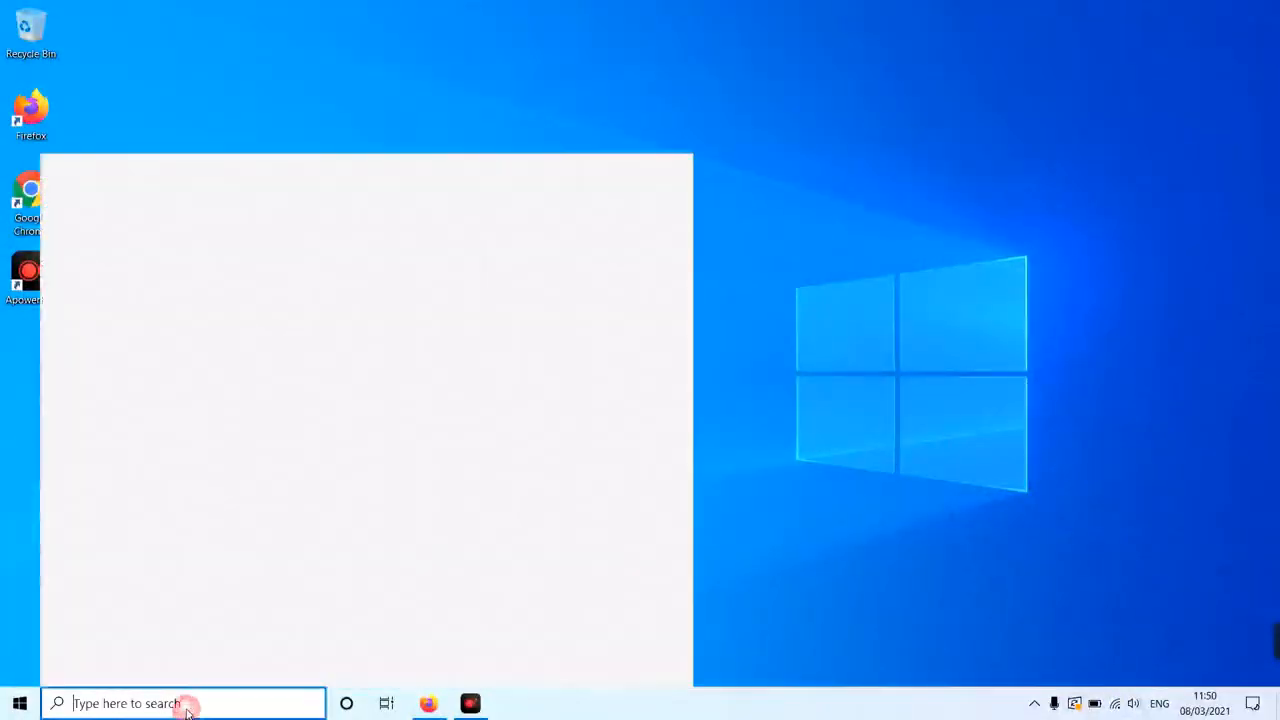
left_click(185, 703)
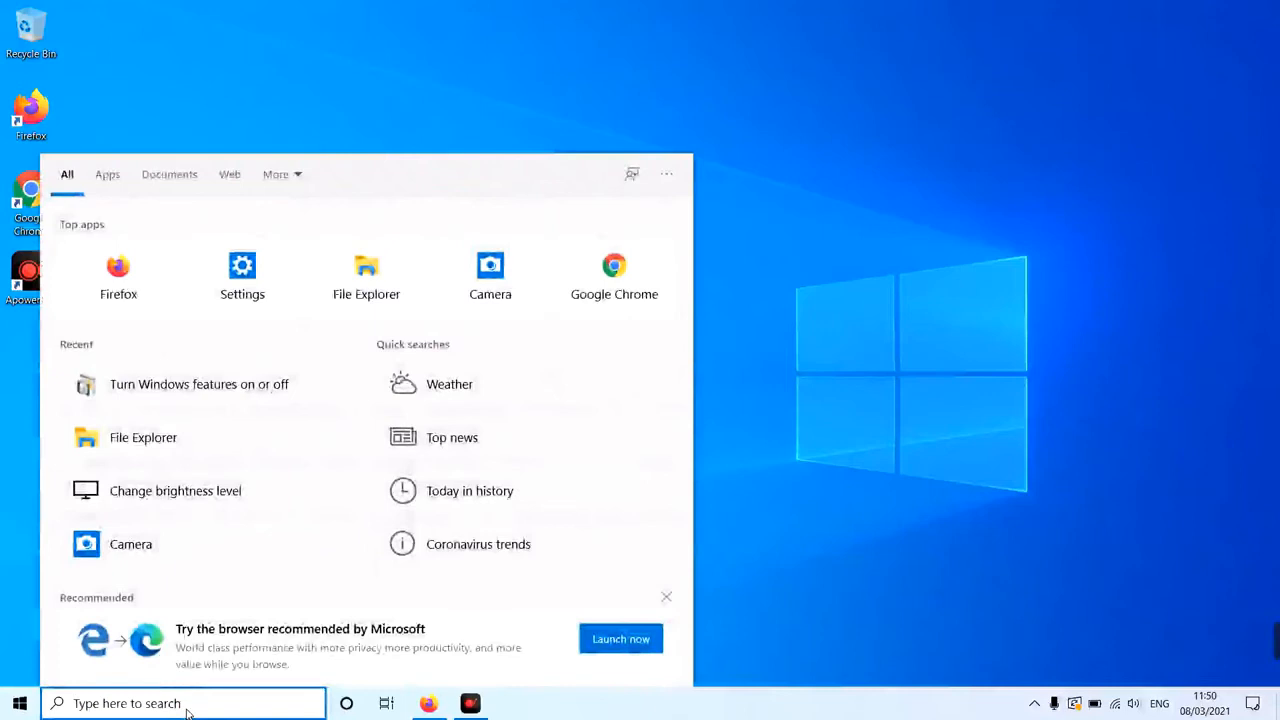
type("features")
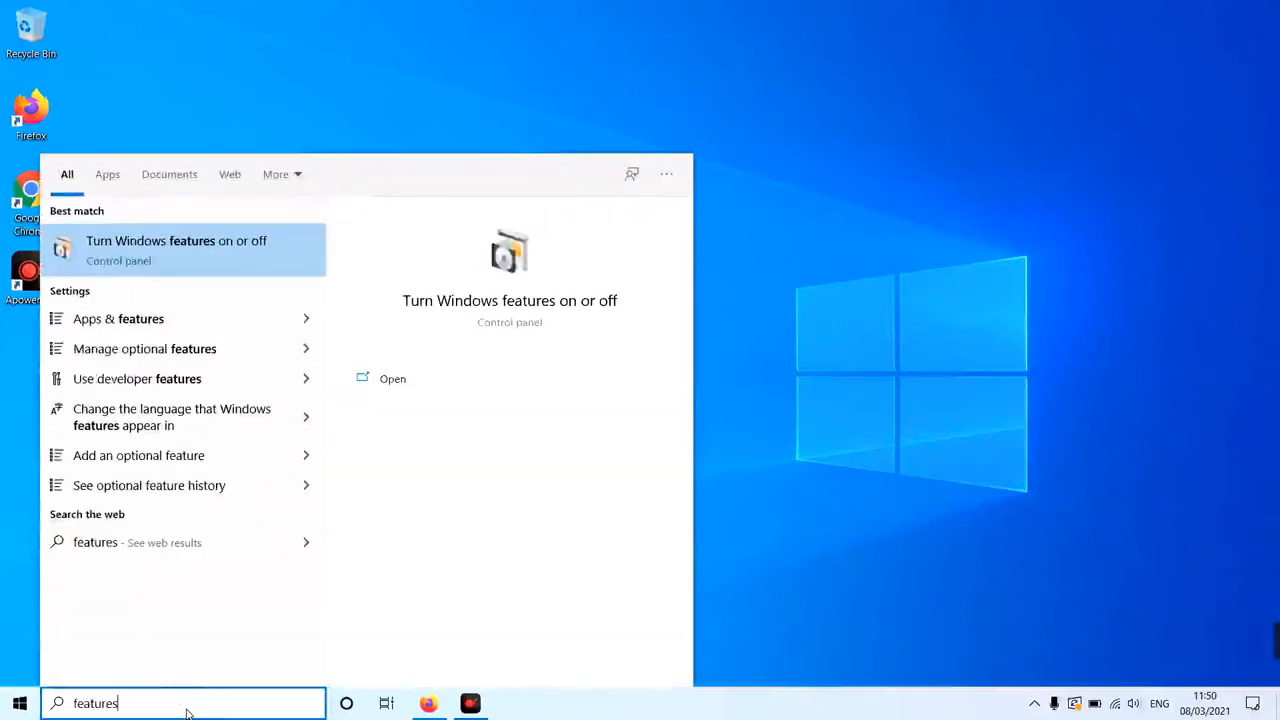
mouse_move(183, 264)
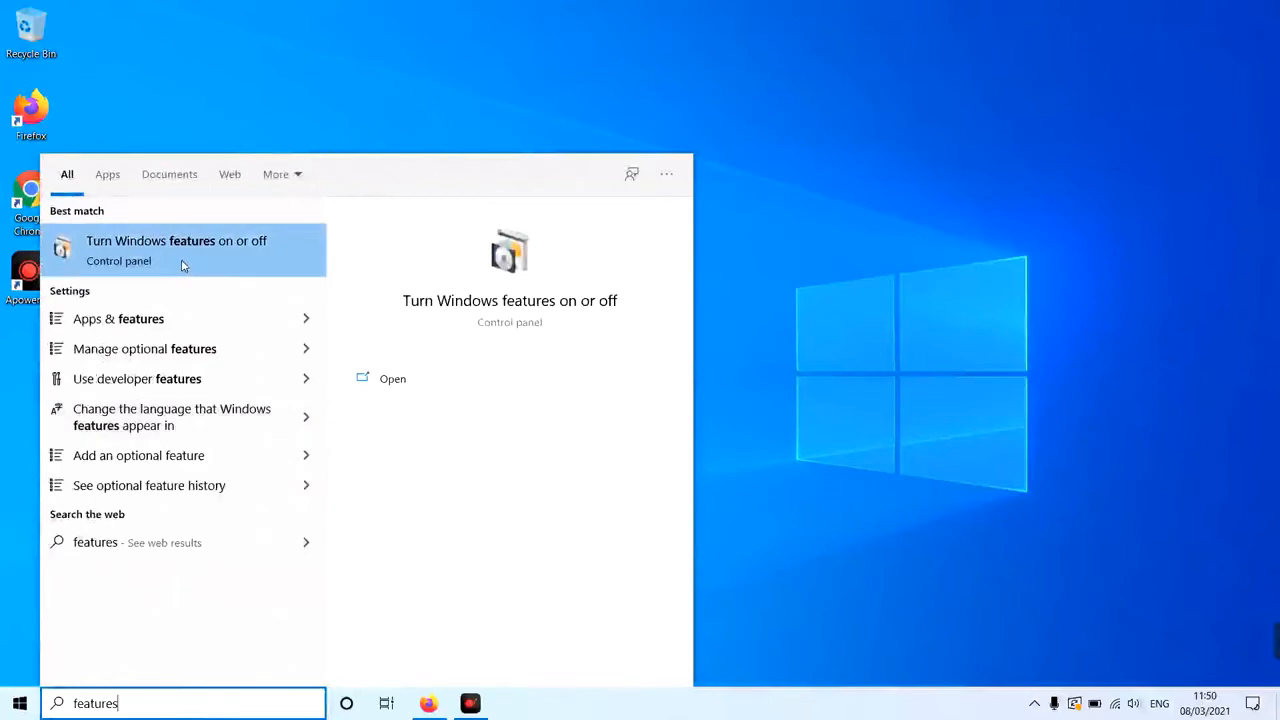
mouse_move(178, 263)
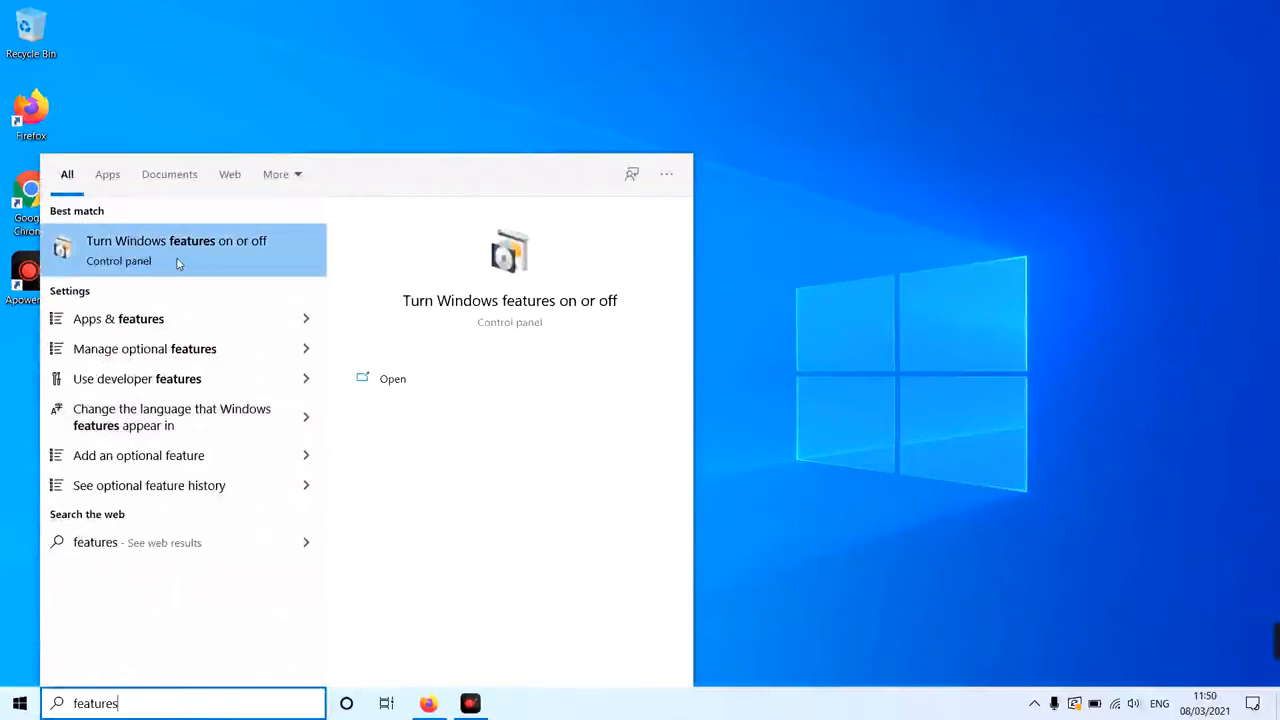
Enable the .NET Framework 3.5 (includes .NET 2.0 and 3.0) checkbox and confirm with OK.
left_click(176, 248)
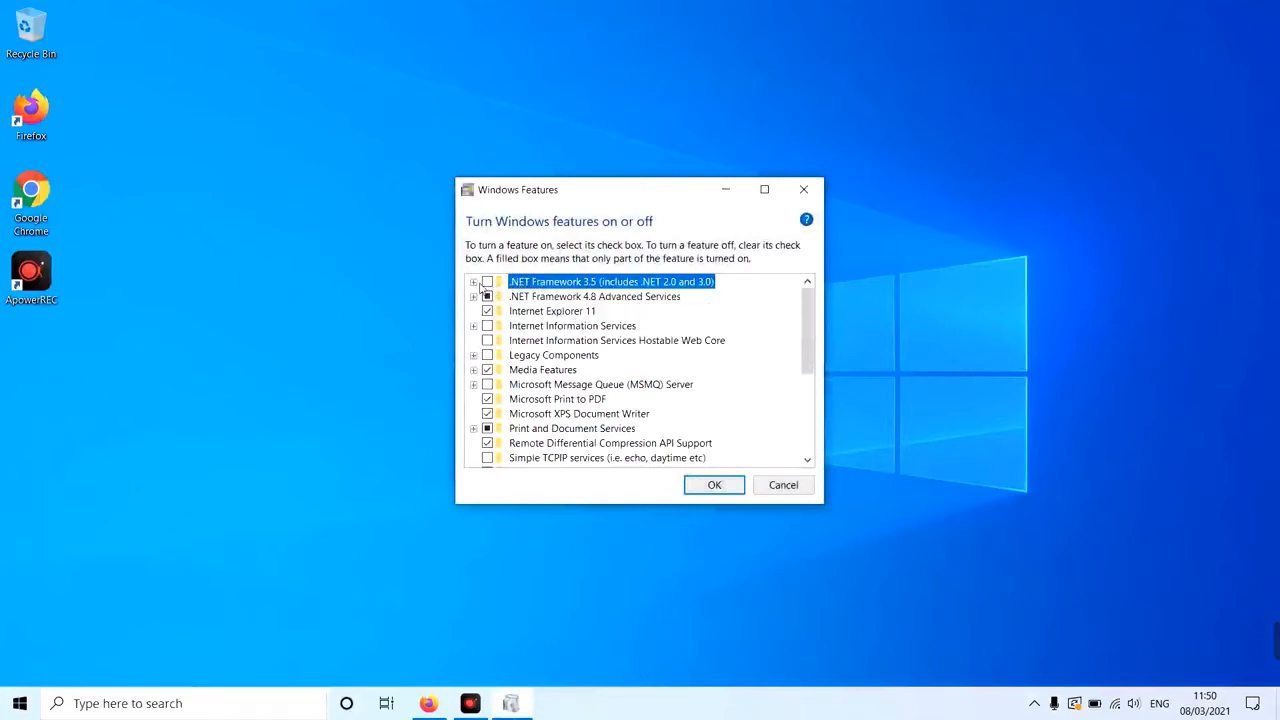
left_click(487, 281)
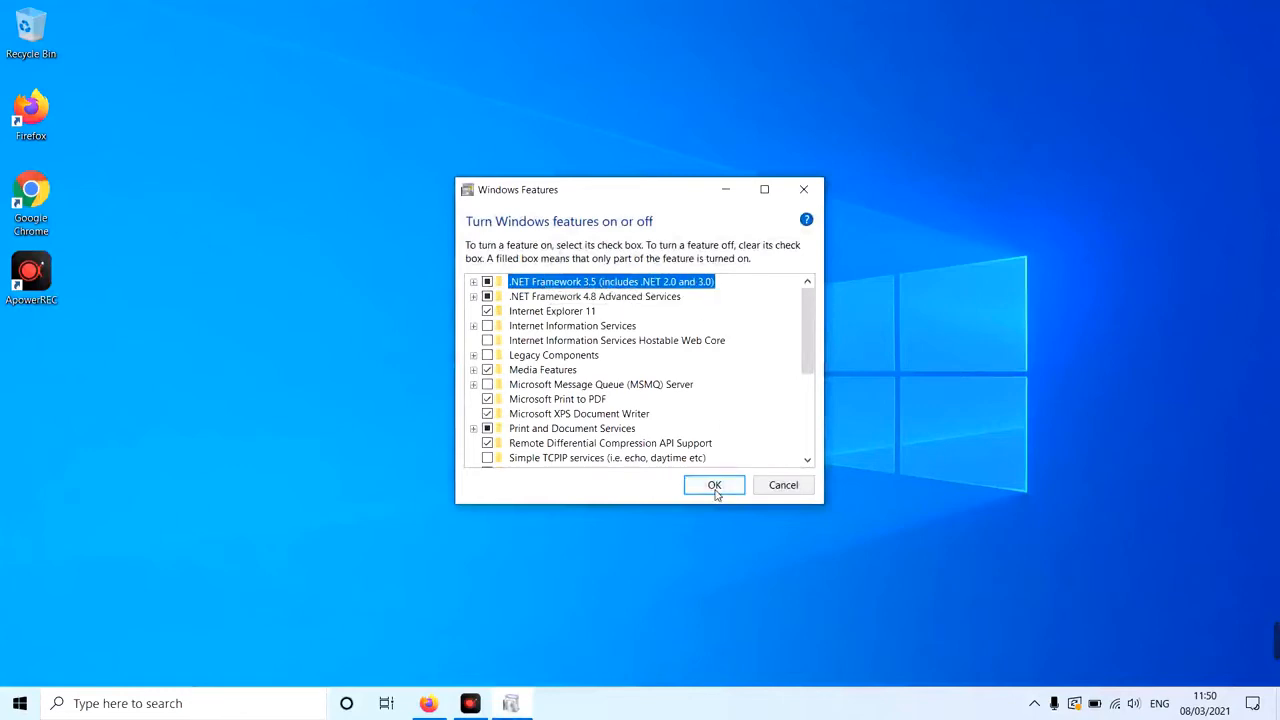
left_click(714, 485)
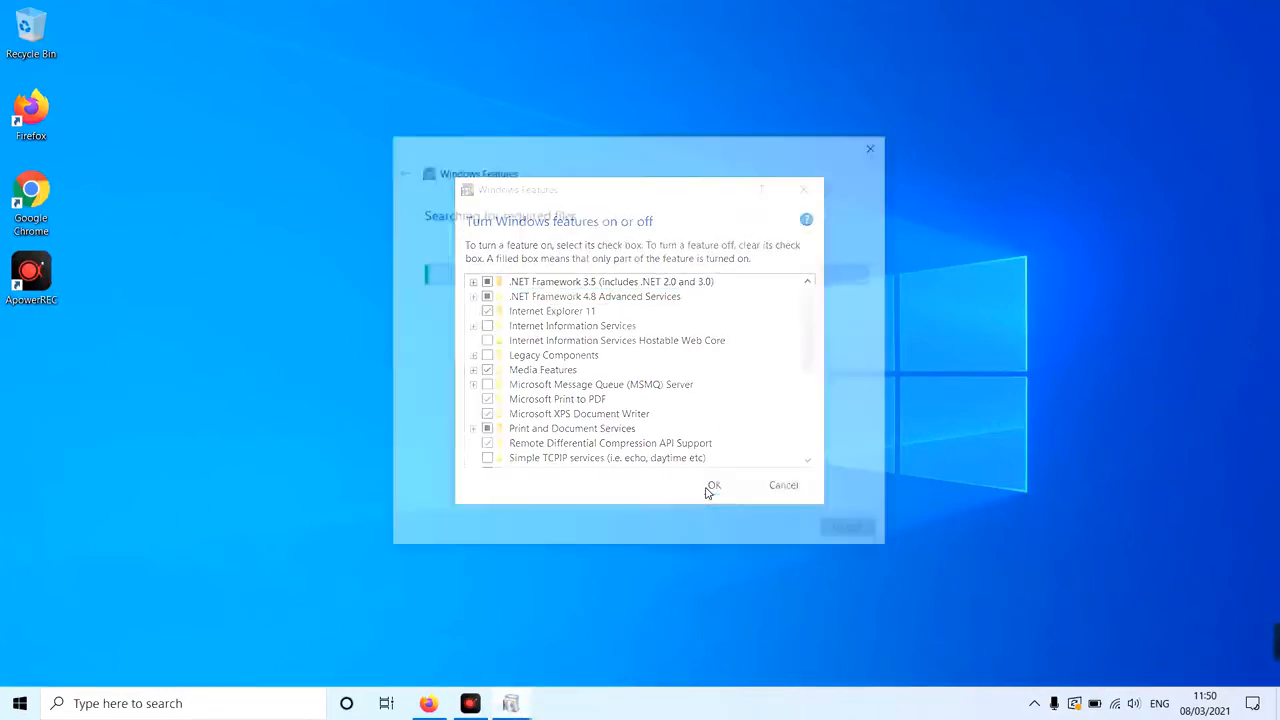
Let Windows Update download the required files and close the changes-completed notice.
left_click(714, 485)
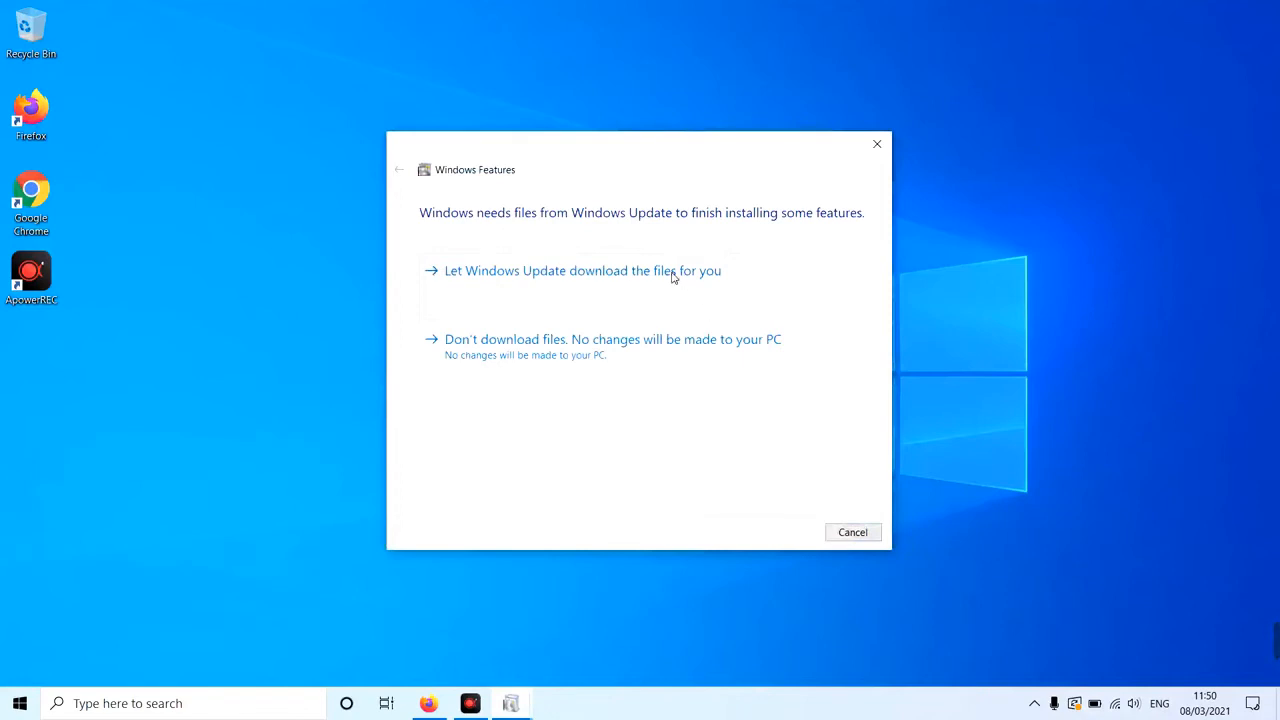
left_click(570, 270)
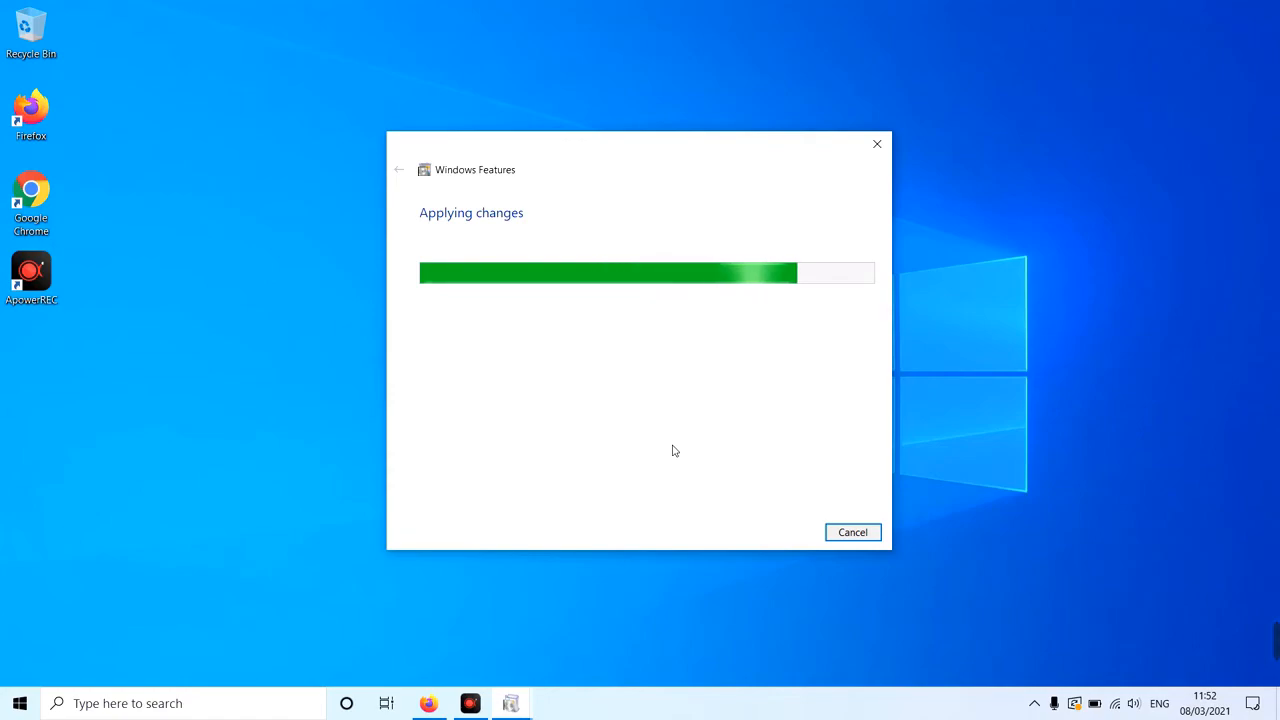
mouse_move(672, 481)
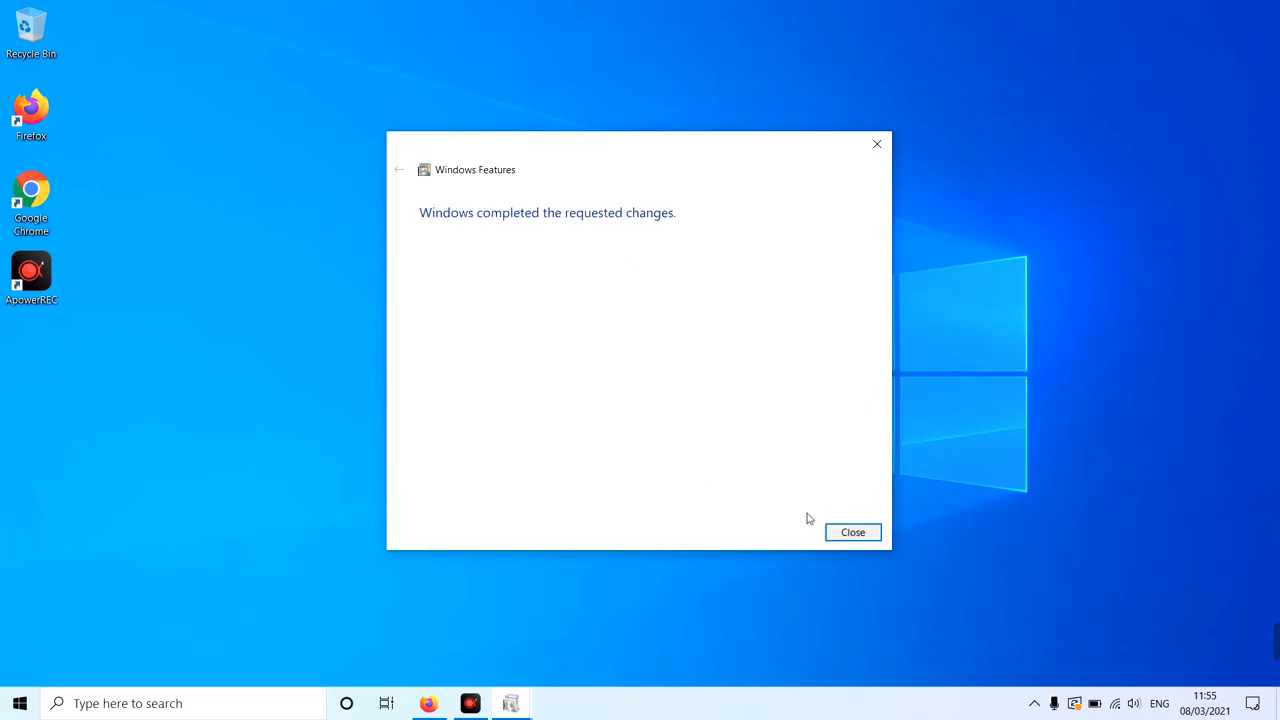
left_click(852, 531)
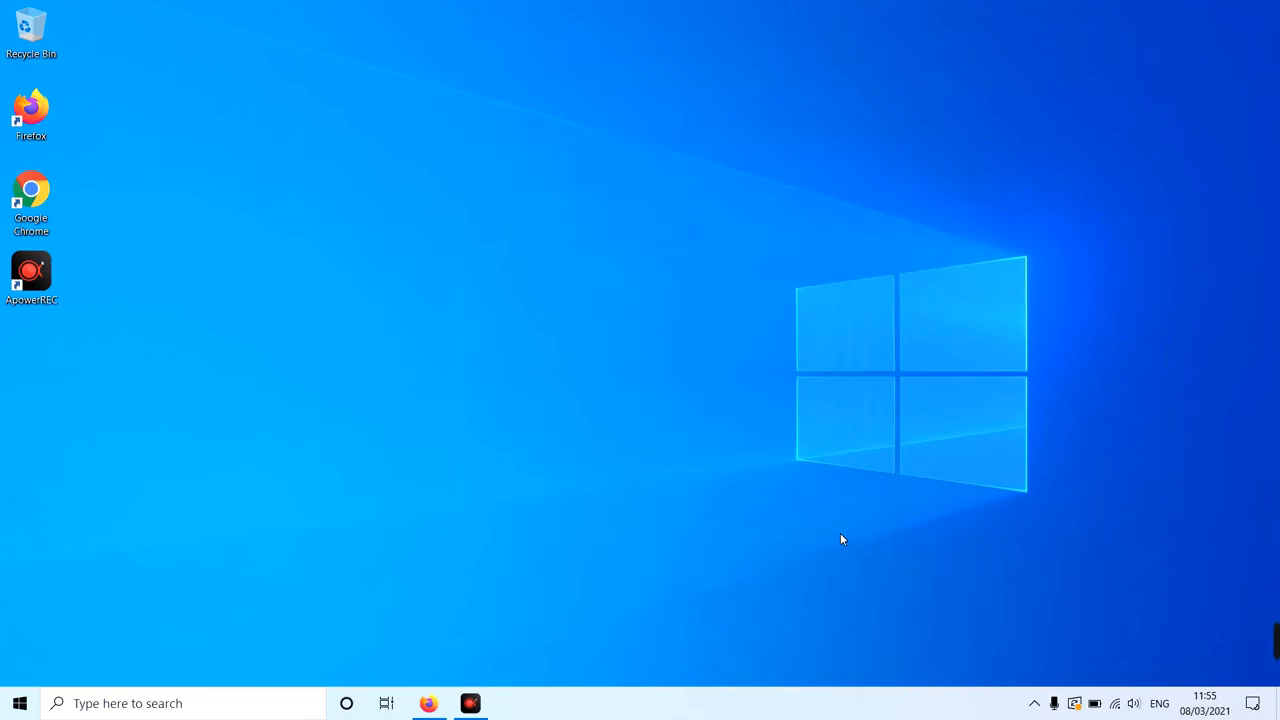